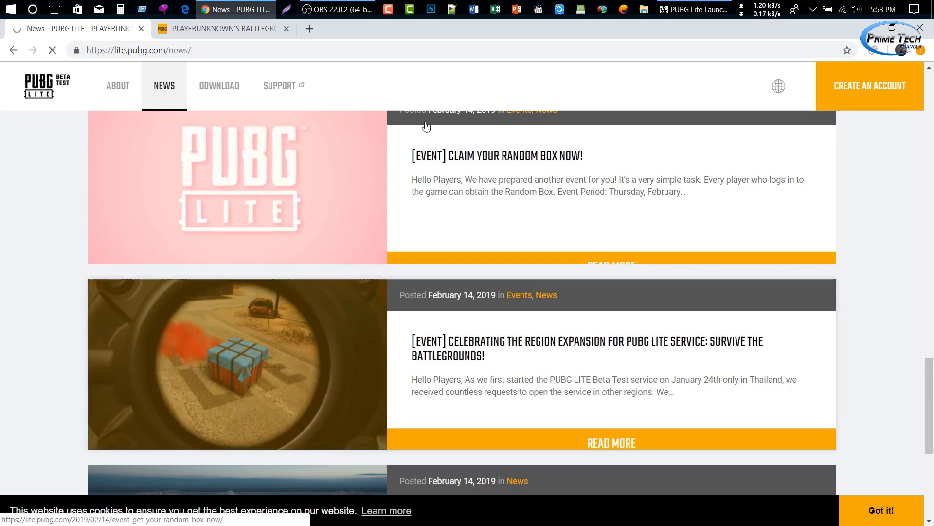
Read the region expansion event post, then open the 'Beta Test expands to more countries' notice
scroll(down, 3)
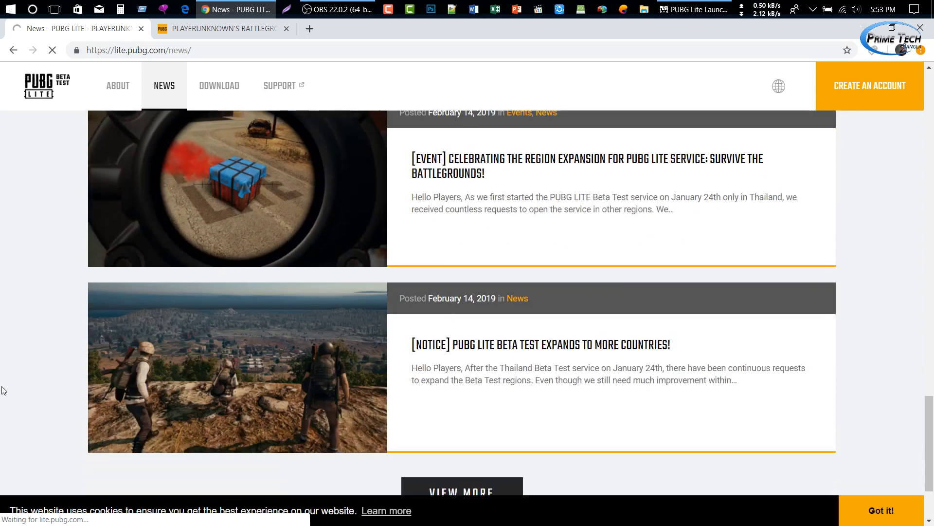
click(585, 166)
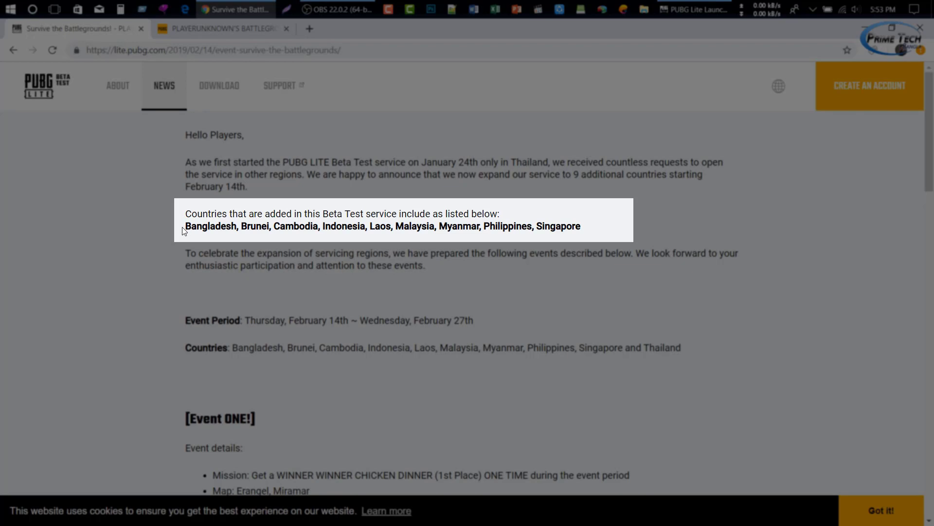
double_click(210, 226)
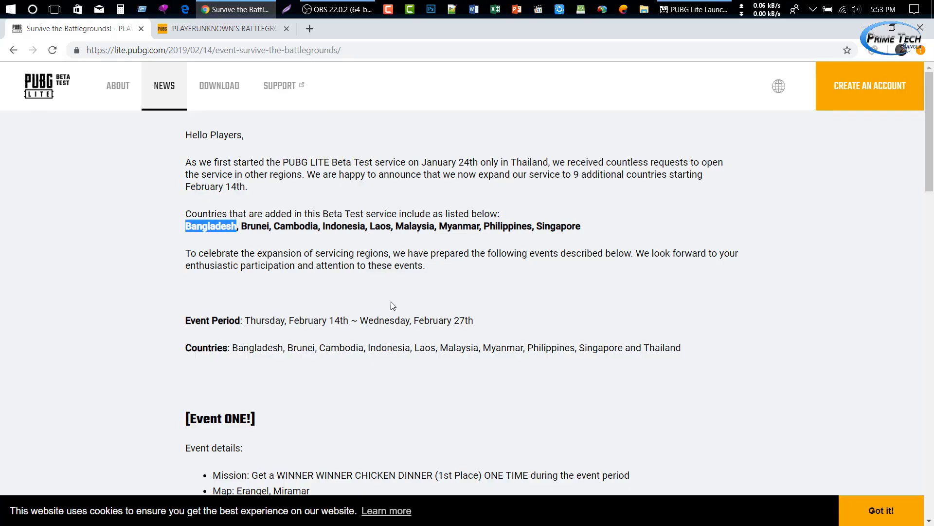
click(122, 330)
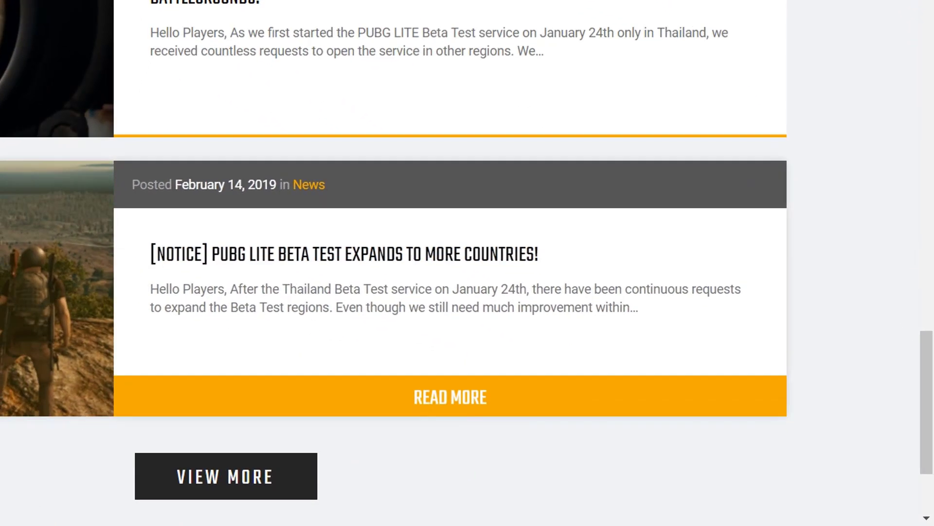
click(450, 397)
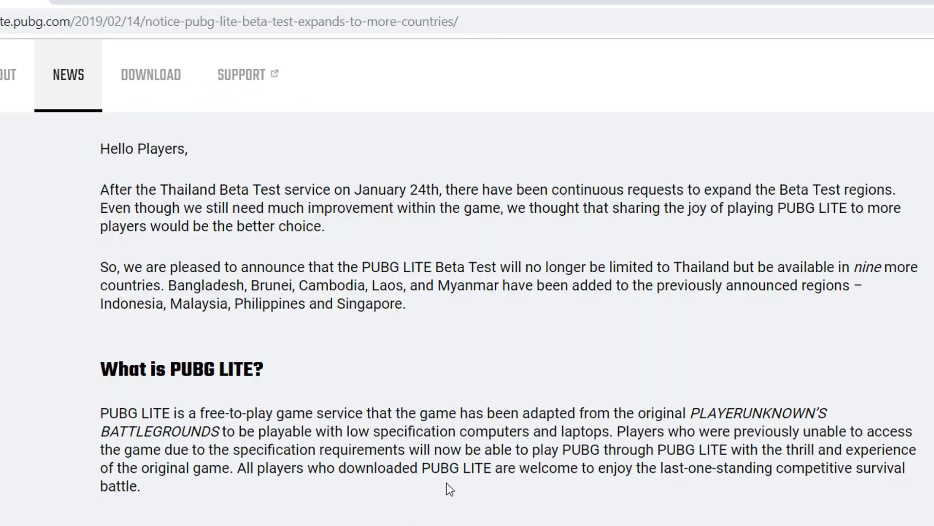
mouse_move(168, 285)
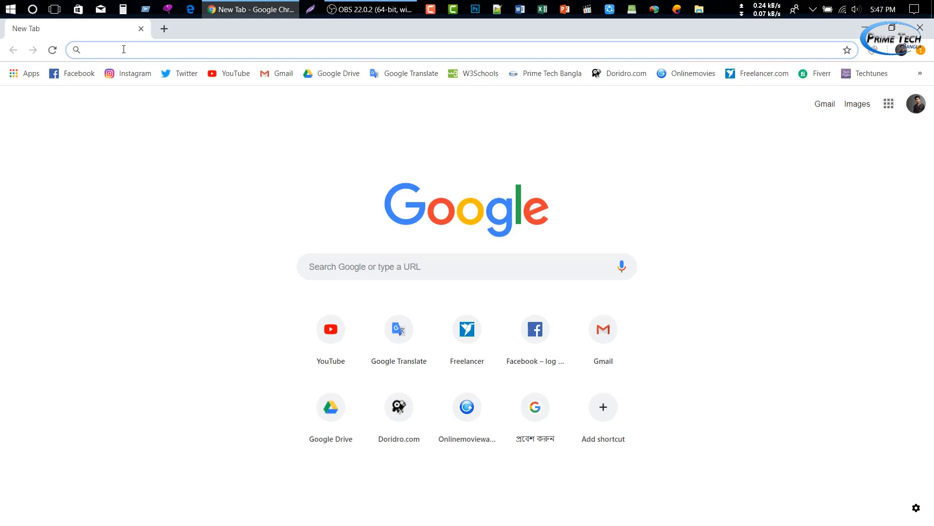
Search 'pubg lite', reach lite.pubg.com, and go to CREATE AN ACCOUNT
text(pubg pc)
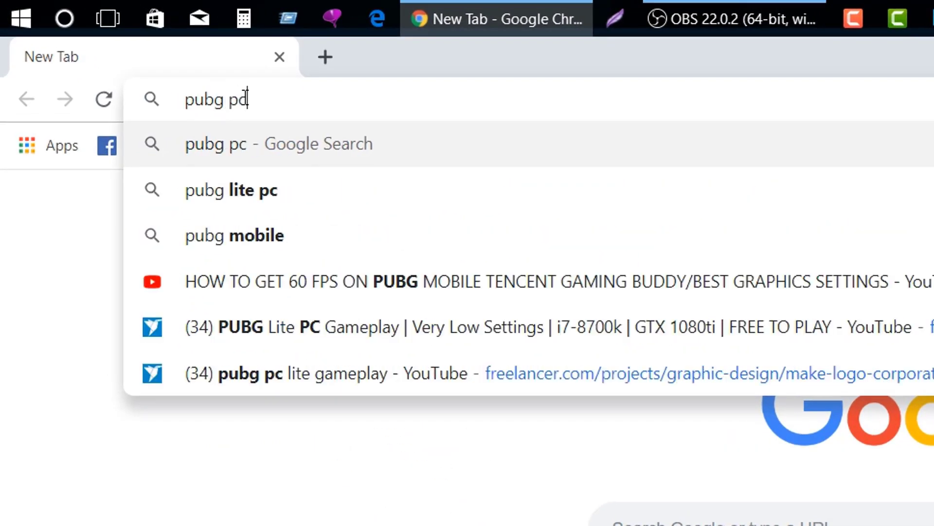
text(lite.)
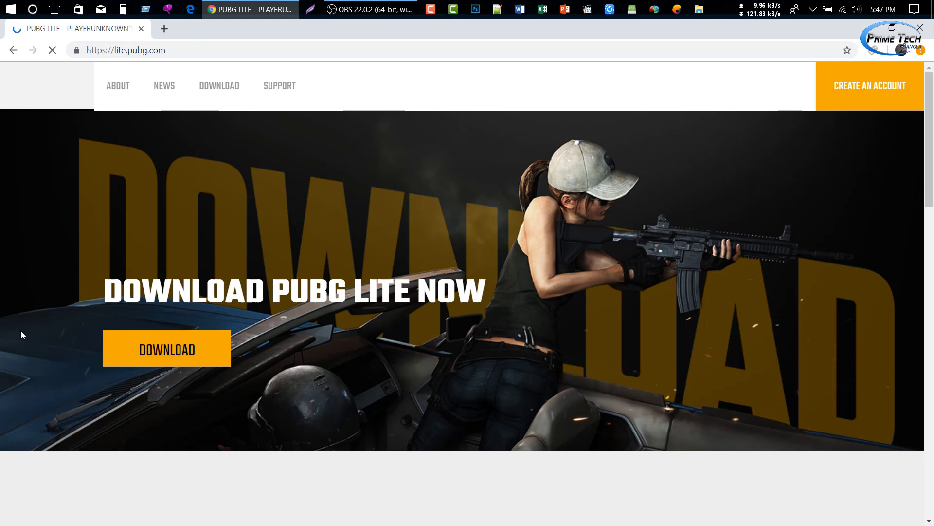
mouse_move(471, 355)
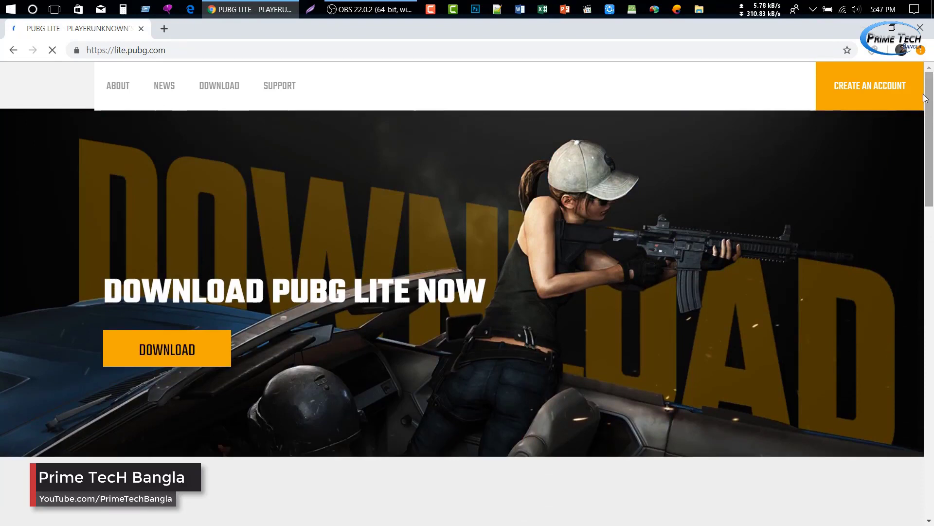
click(870, 86)
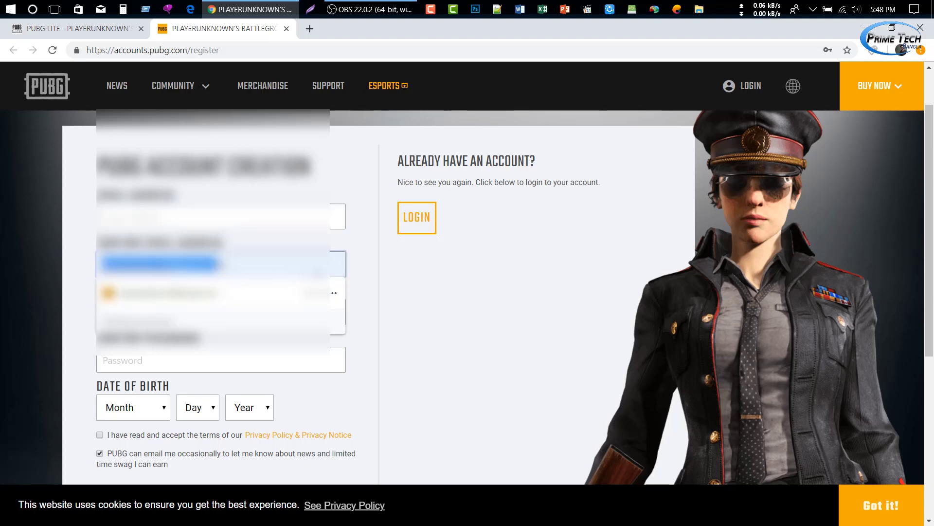
Scroll through the filled registration form, then switch to the Gmail tab
scroll(down, 3)
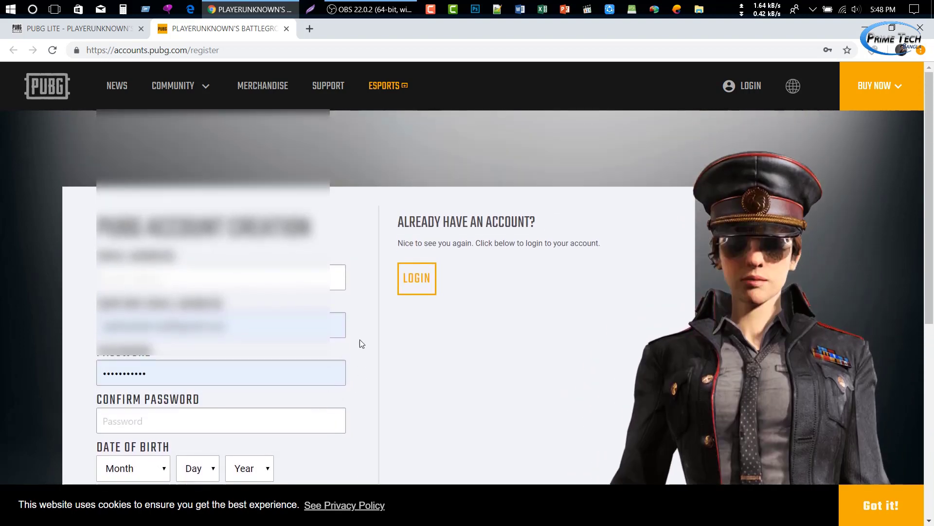
click(308, 29)
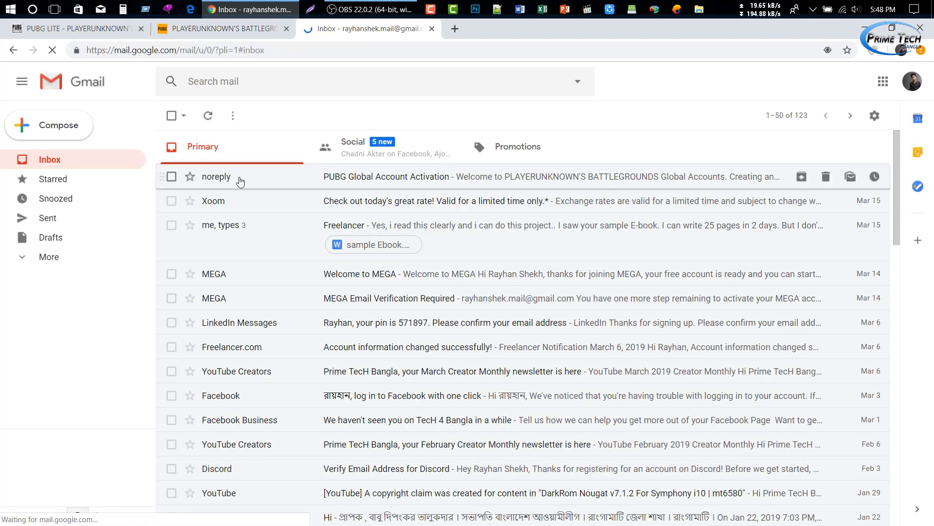
Open the noreply PUBG Global Account Activation email, then return to the PUBG registration tab
click(386, 176)
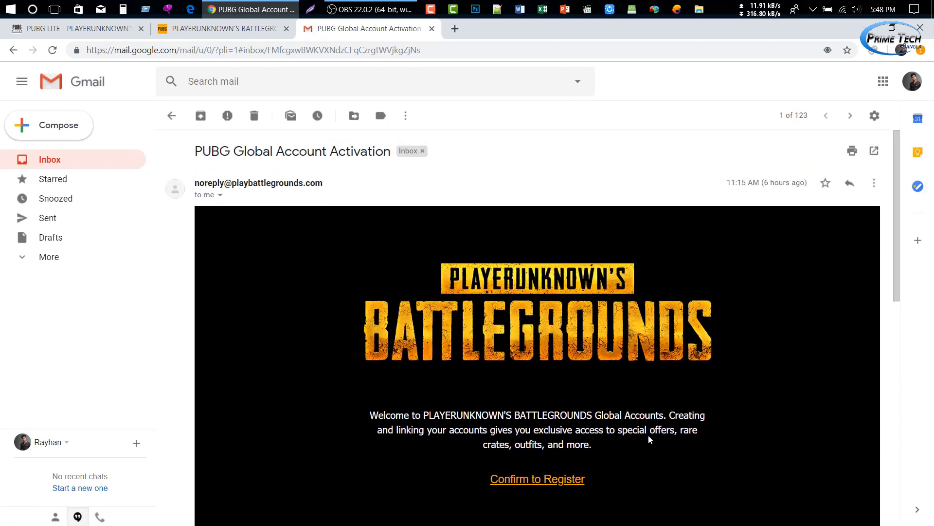
click(73, 28)
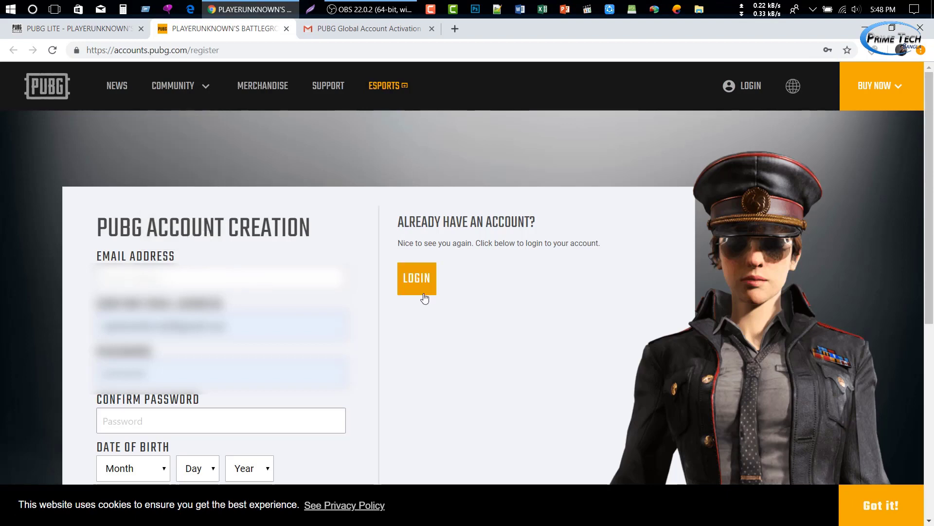
Log in and check the Linked Accounts page lists PUBG LITE as linked
click(416, 278)
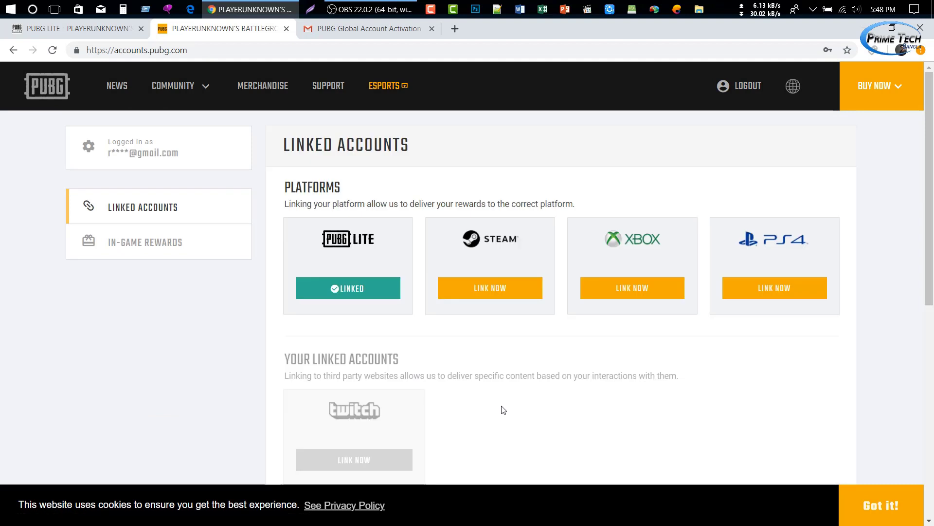
scroll(down, 3)
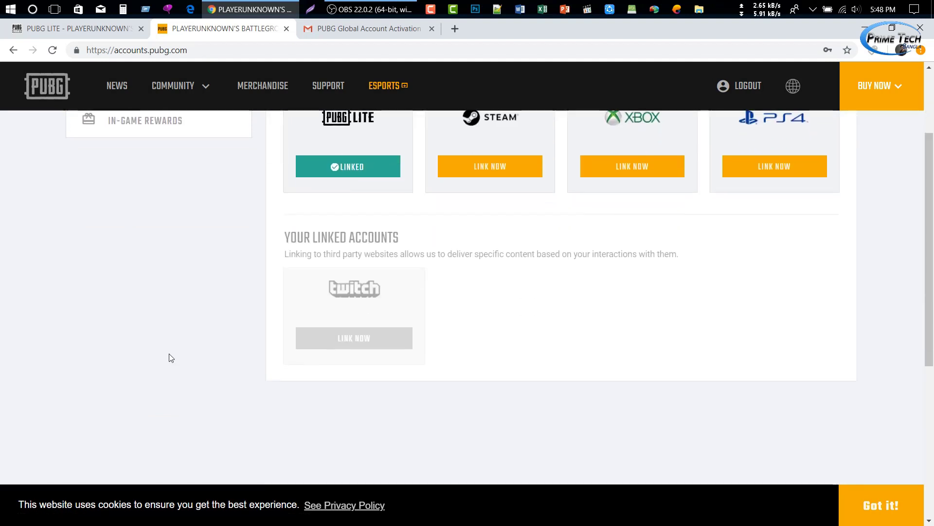
scroll(up, 3)
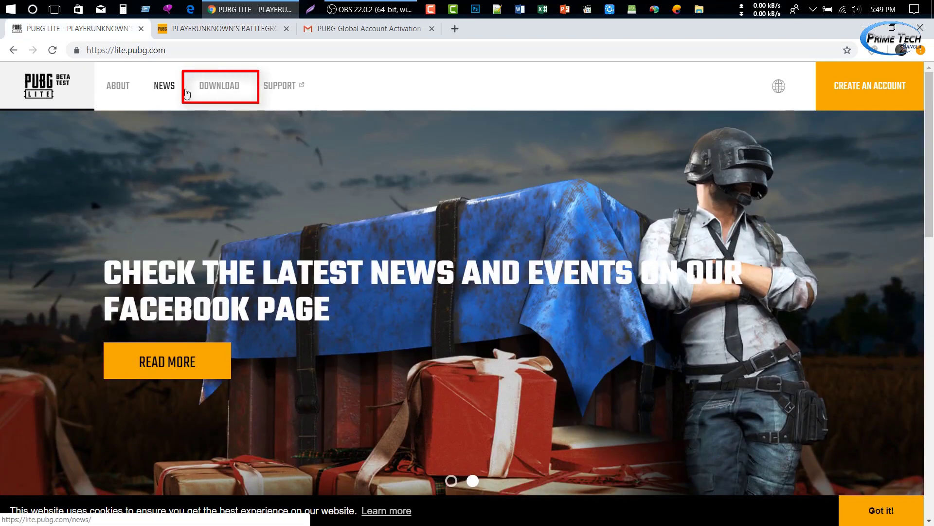
Start the PUBG Lite launcher download from the site's Download page
click(219, 86)
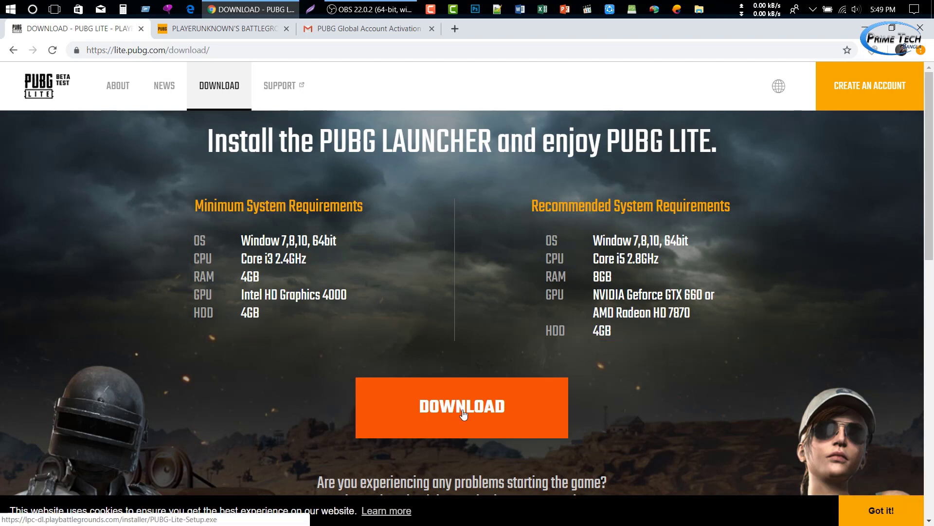
click(462, 413)
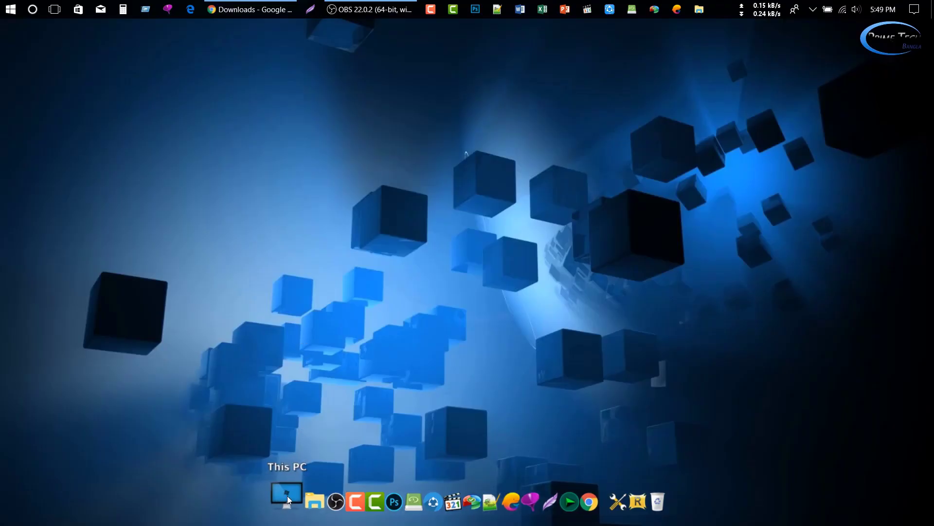
Run PUBG-Lite-Setup.exe from Downloads and accept the security warning
double_click(281, 500)
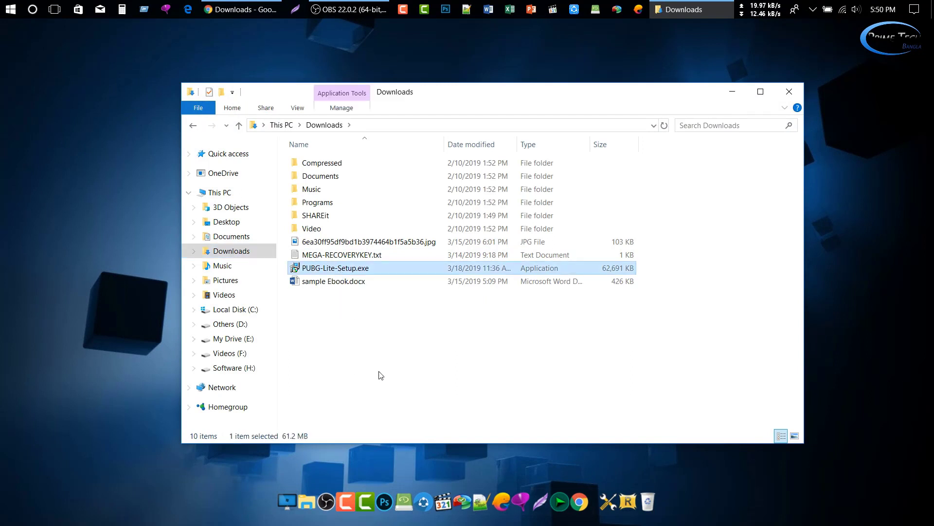
mouse_move(333, 268)
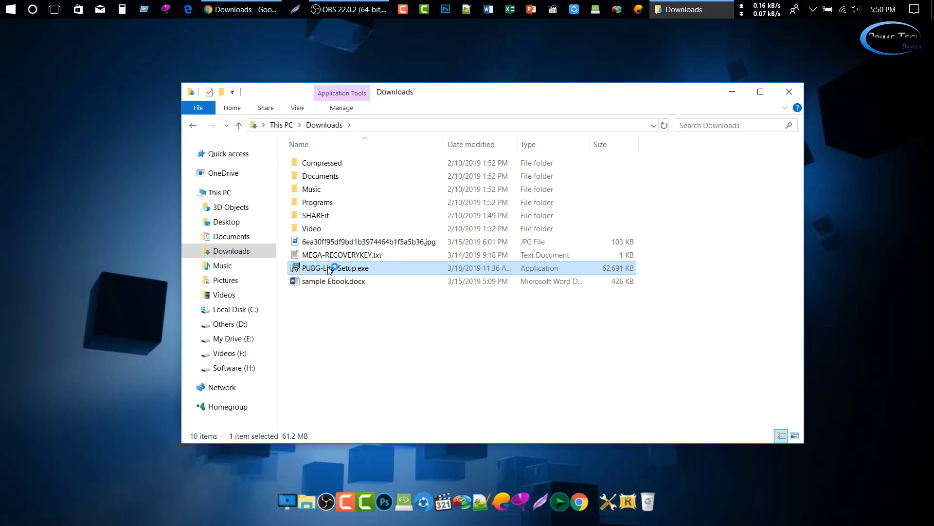
double_click(333, 267)
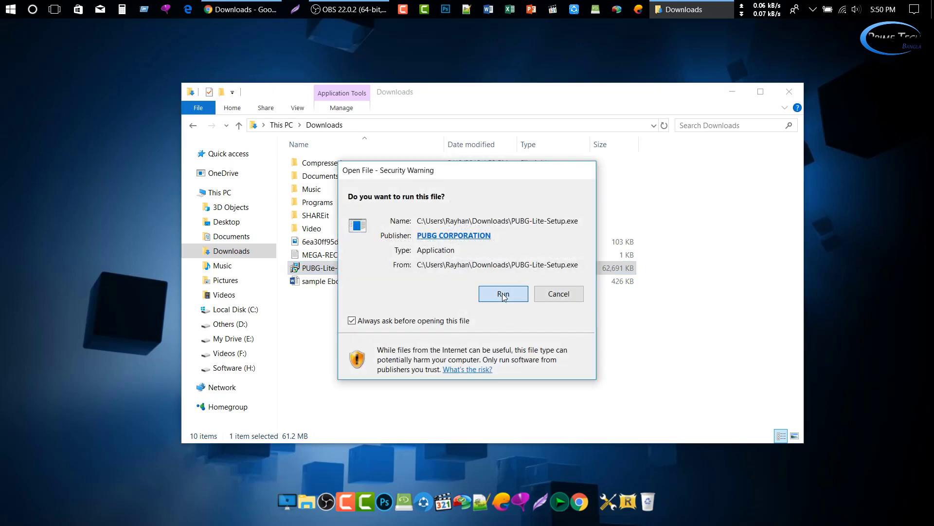
click(503, 293)
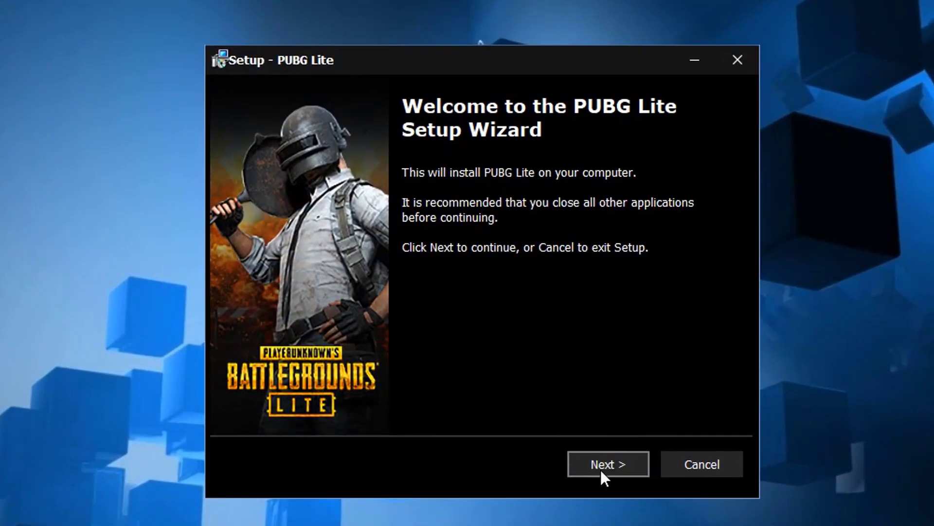
Accept the licence agreement and set the install folder to D:\PUBGLite
click(608, 463)
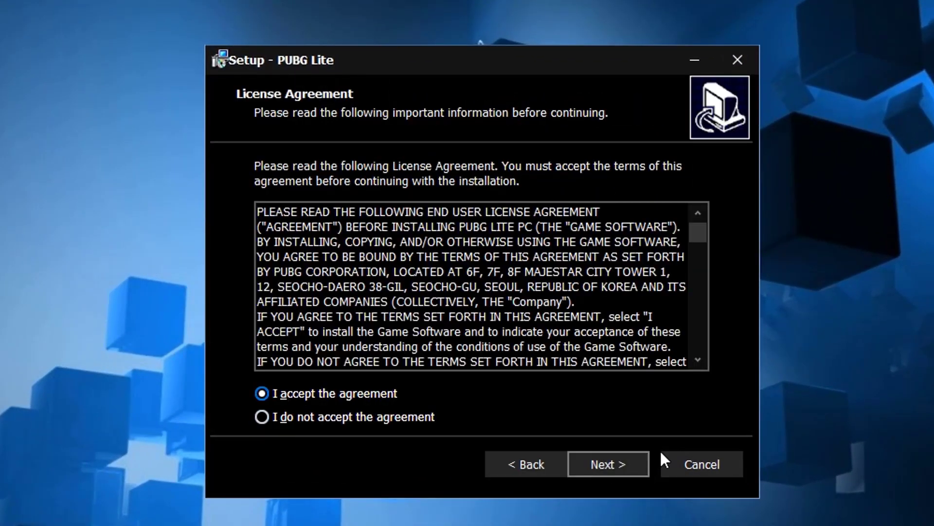
click(608, 463)
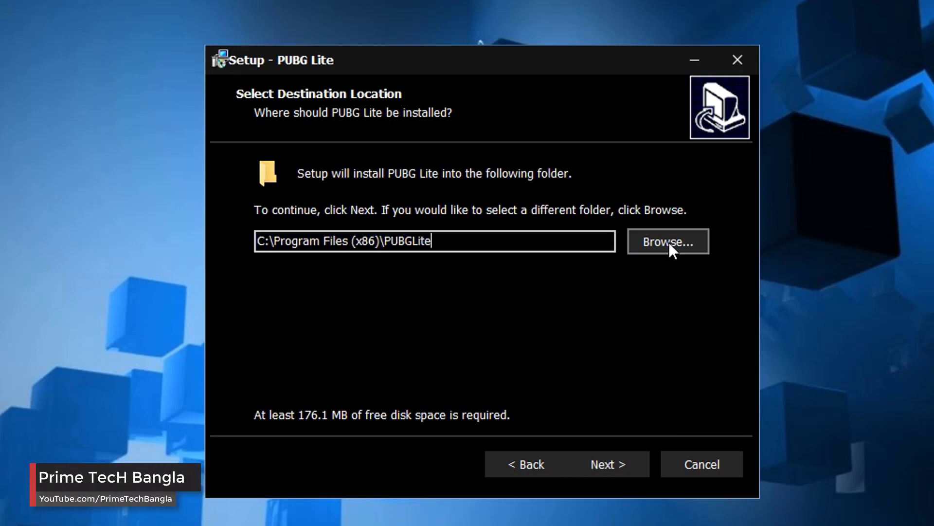
click(668, 242)
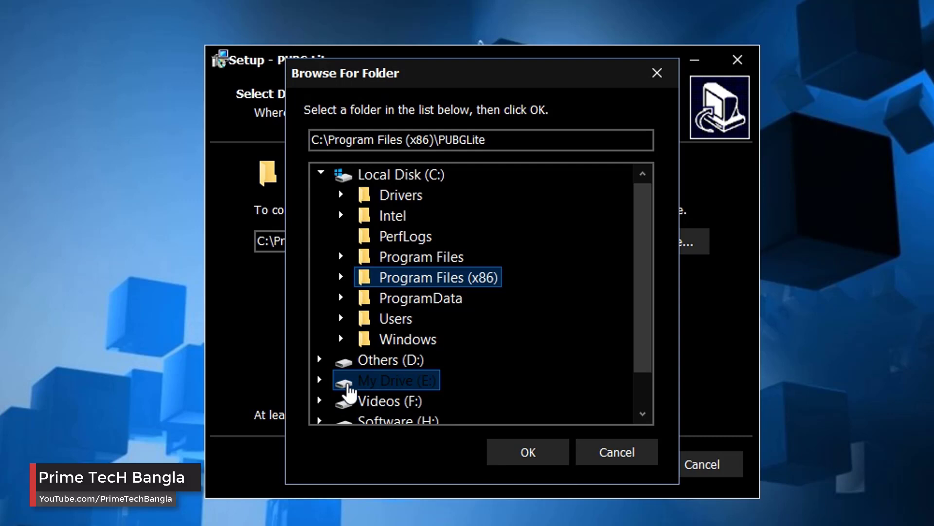
click(527, 452)
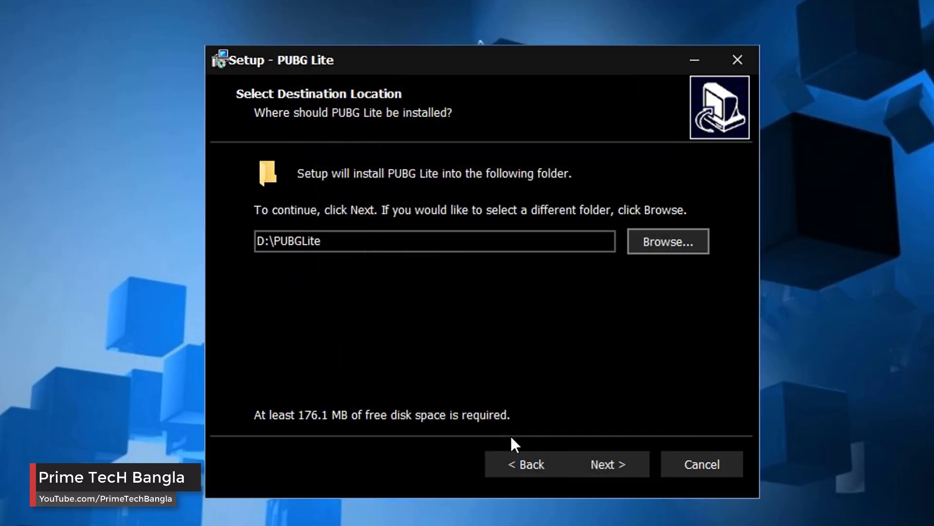
mouse_move(578, 412)
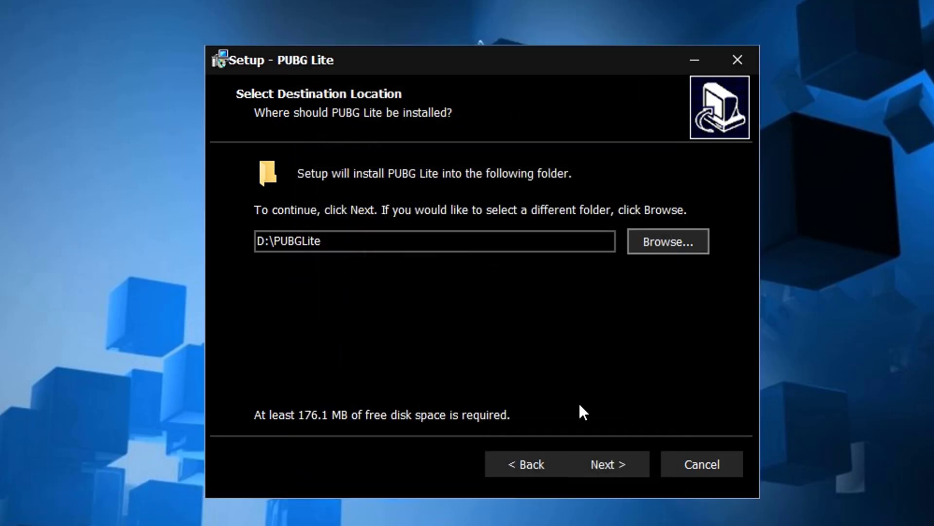
Install with a desktop shortcut and finish with Run Launcher.exe checked
click(607, 464)
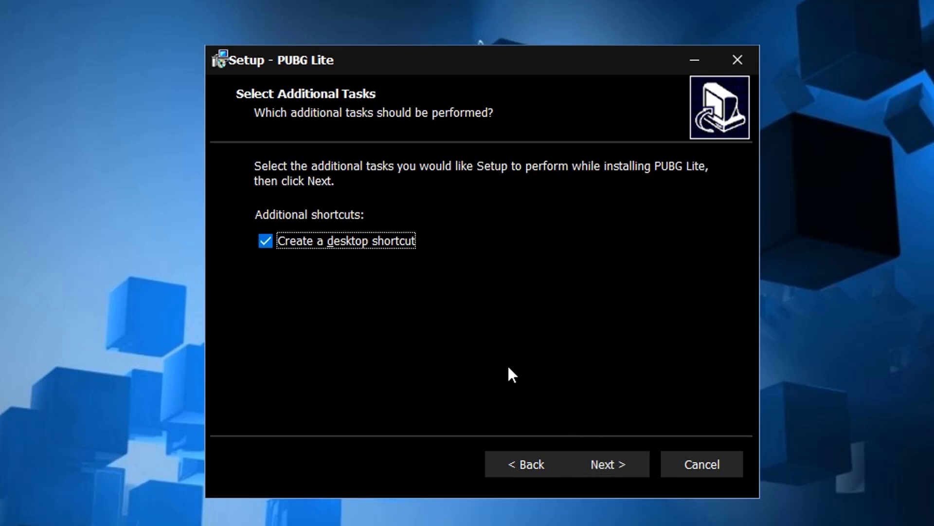
click(607, 464)
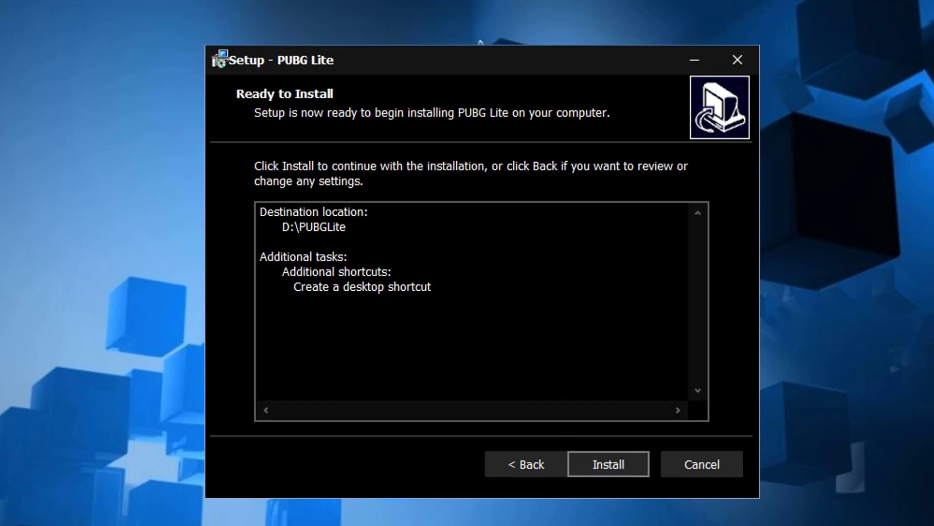
click(609, 464)
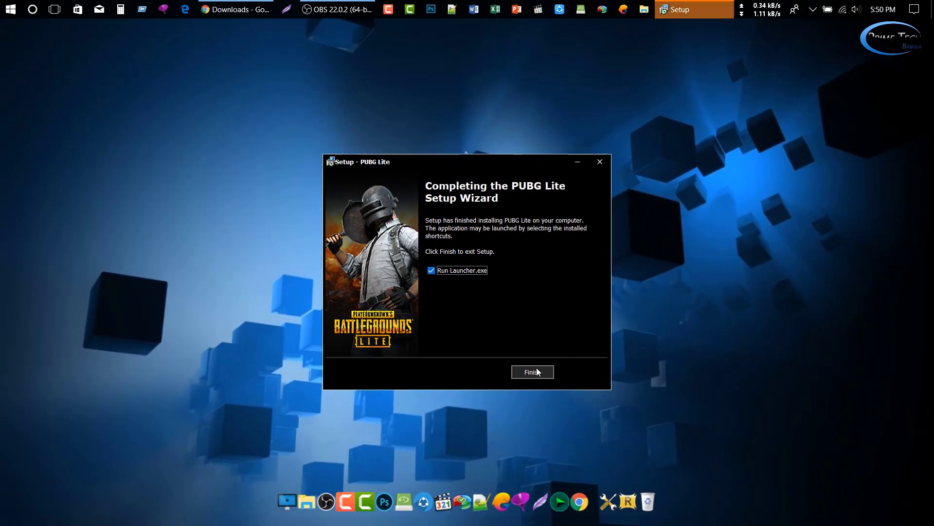
click(532, 372)
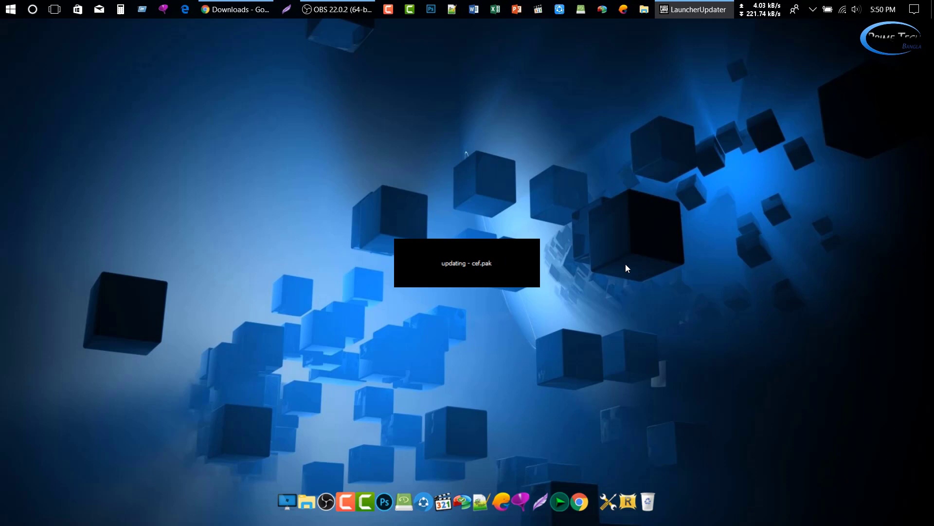
mouse_move(669, 282)
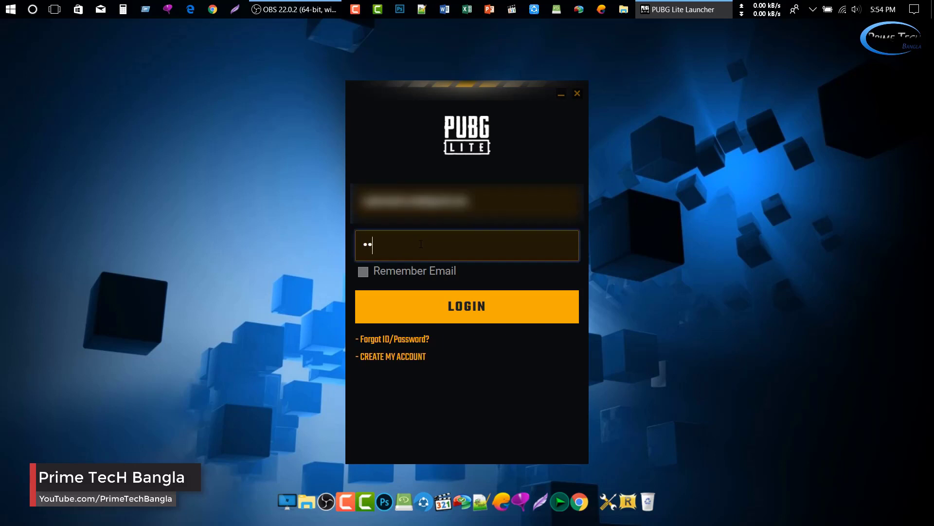
Enter the password, tick Remember Email, and log in to the launcher
text(password)
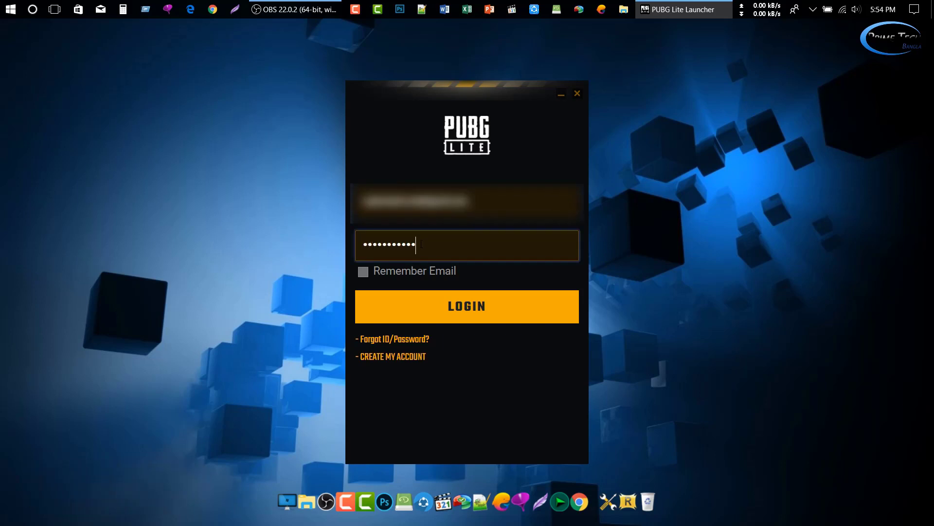
click(364, 271)
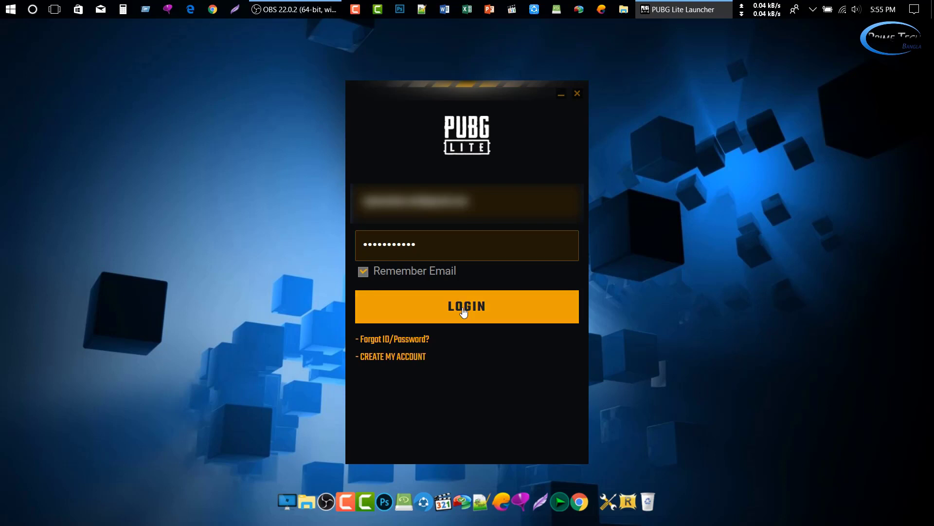
click(467, 307)
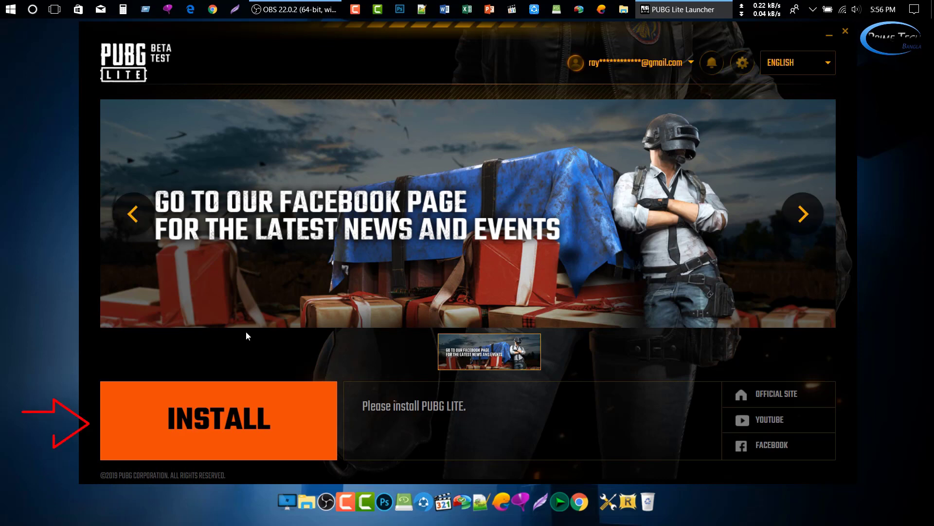
Run INSTALL and wait until the button changes to START
click(219, 420)
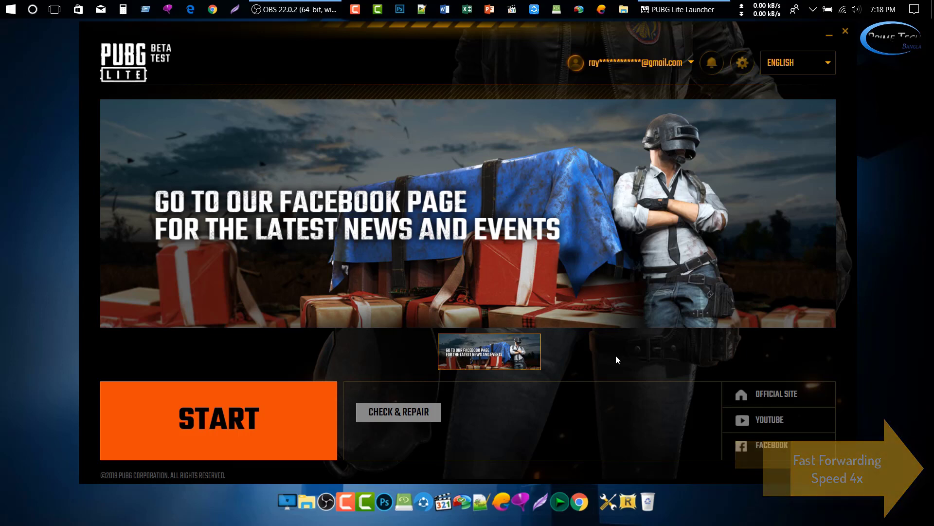
Start PUBG Lite and allow it through the firewall on private and public networks
click(219, 420)
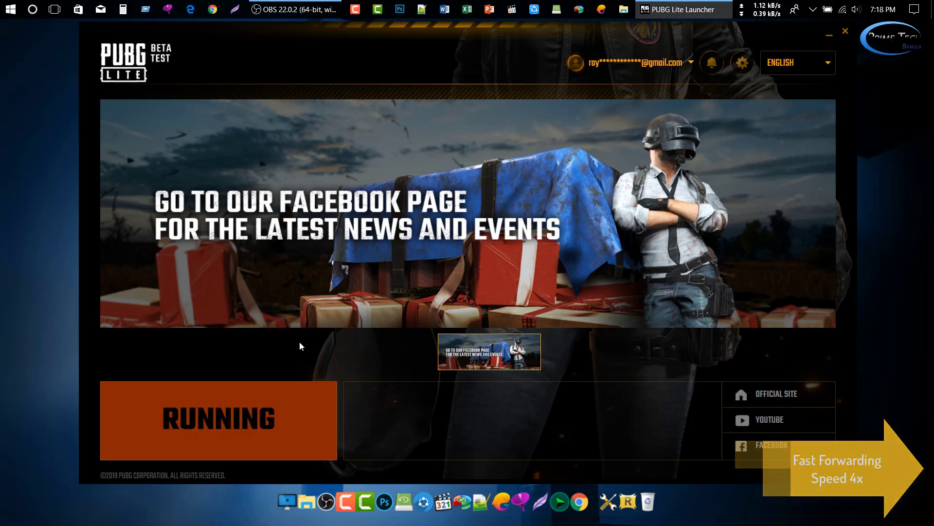
mouse_move(61, 367)
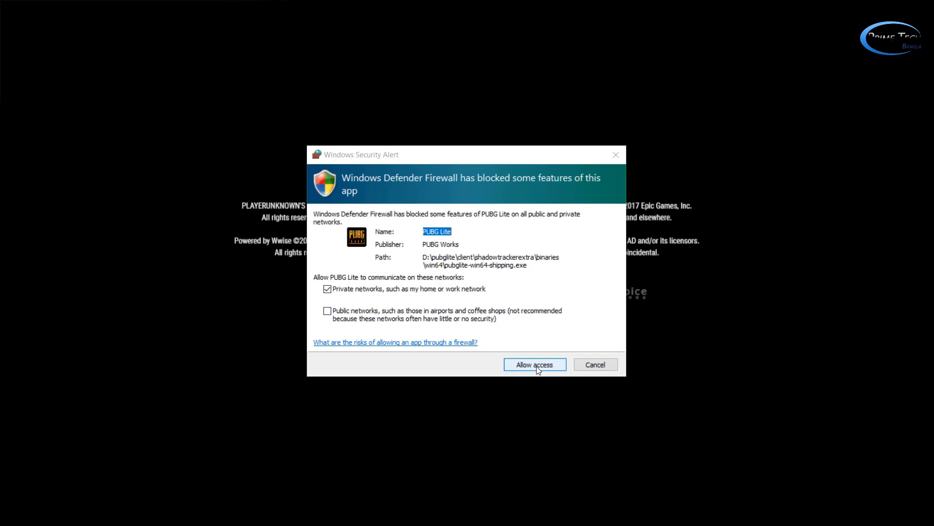
click(327, 310)
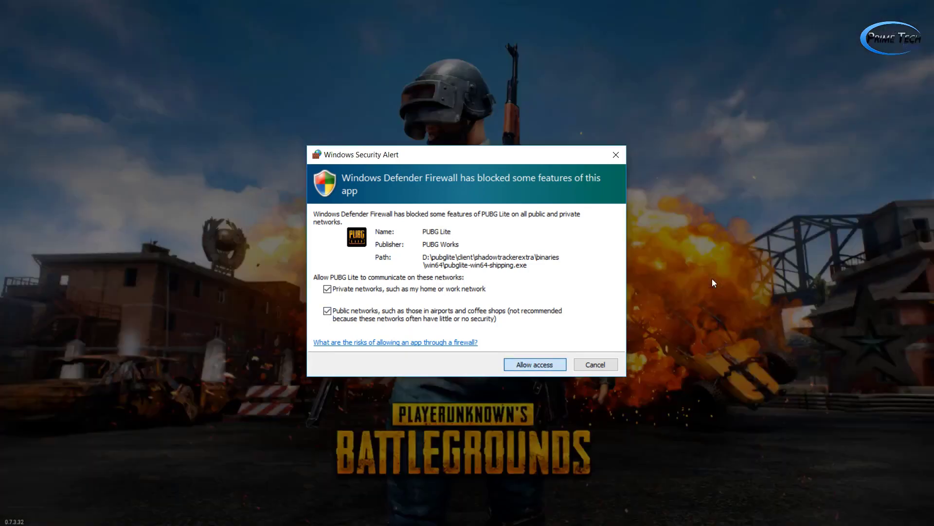
click(535, 365)
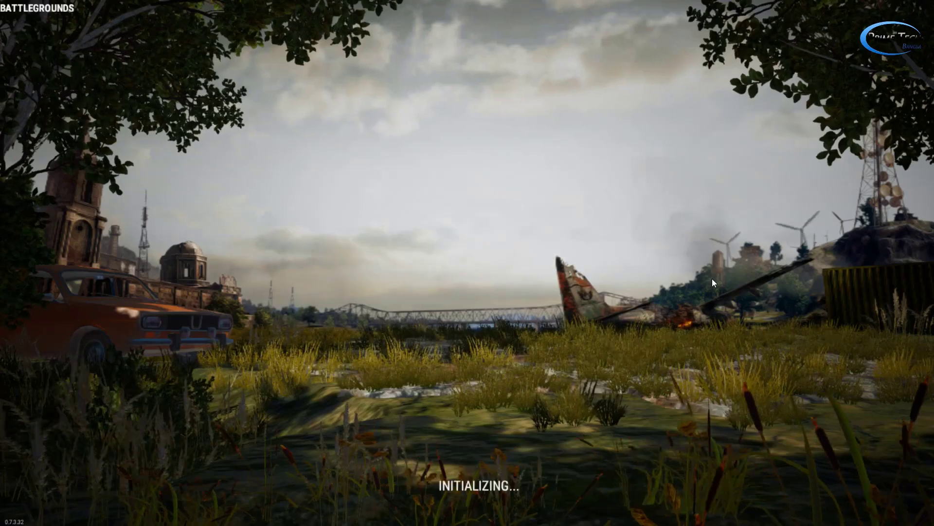